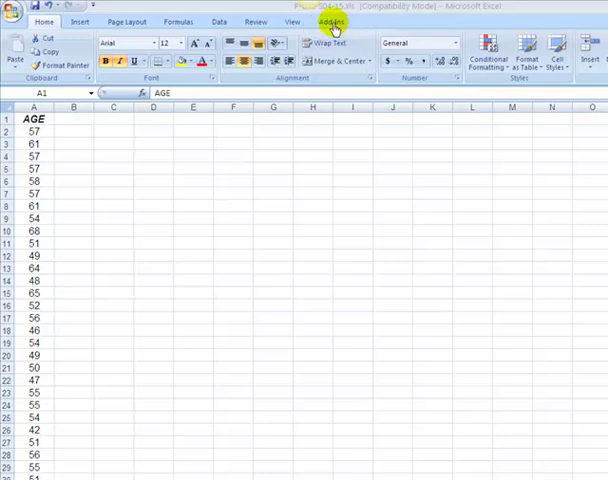
Show the Add-Ins ribbon commands so the MegaStat button is available.
click(332, 20)
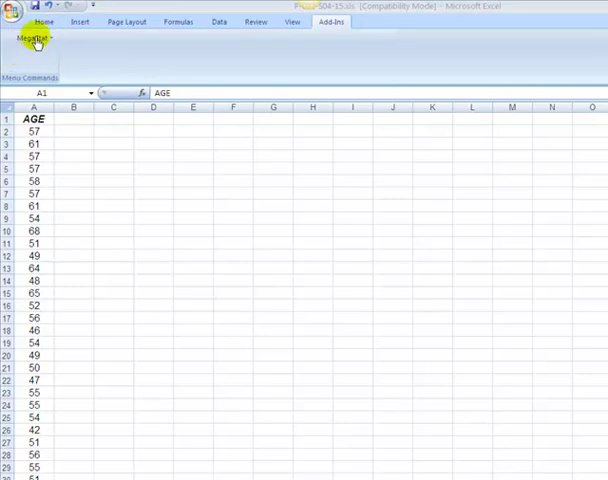
Start a MegaStat Frequency Distributions – Quantitative analysis on the AGE data.
click(36, 38)
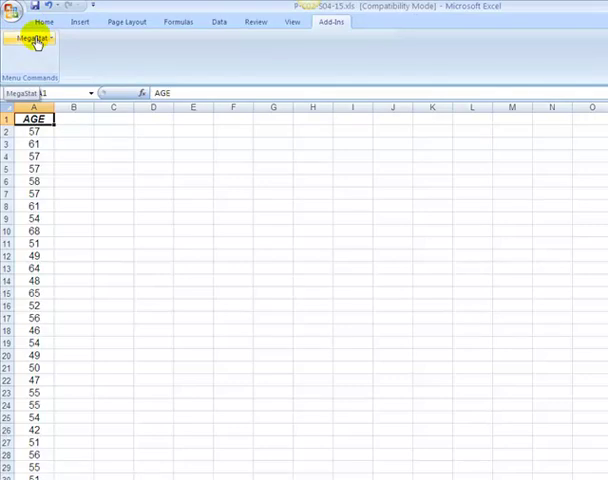
click(36, 36)
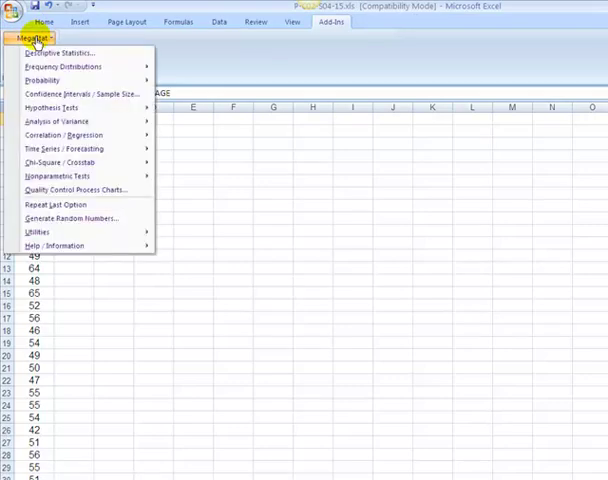
mouse_move(64, 52)
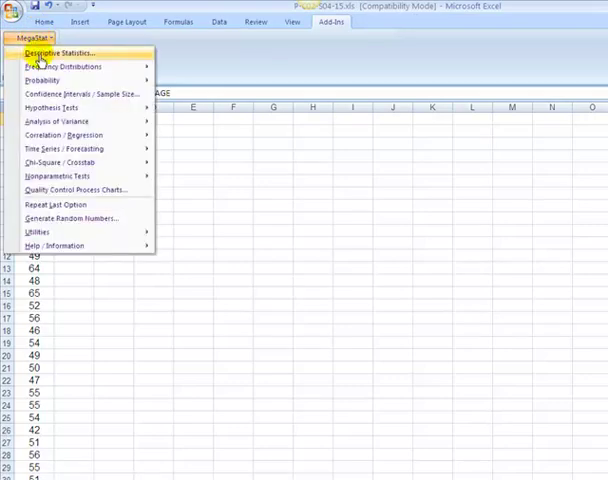
mouse_move(62, 68)
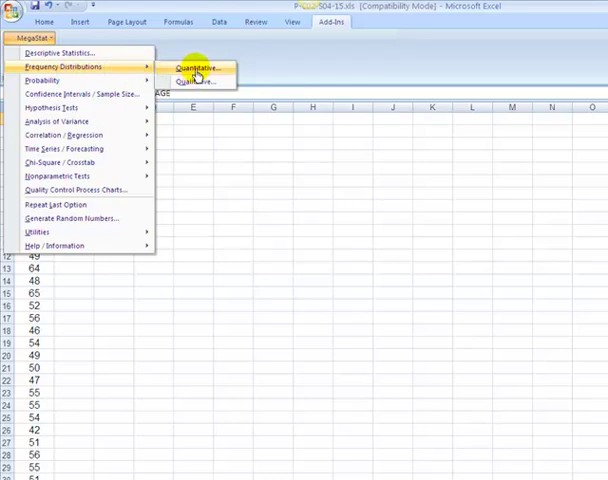
click(196, 68)
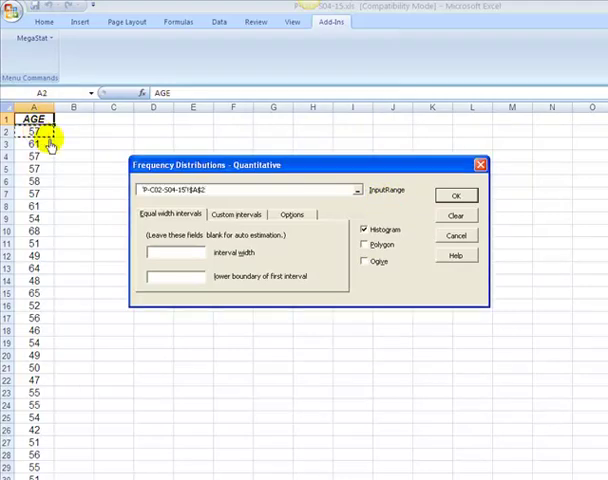
mouse_move(52, 136)
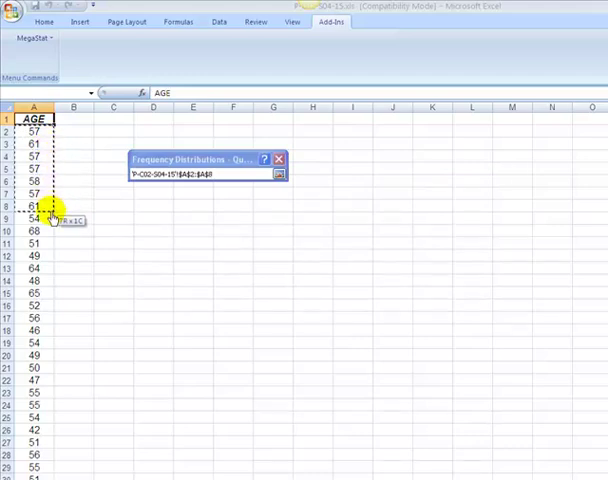
Pick the AGE values in column A on the sheet as the input range.
drag(34, 218, 34, 358)
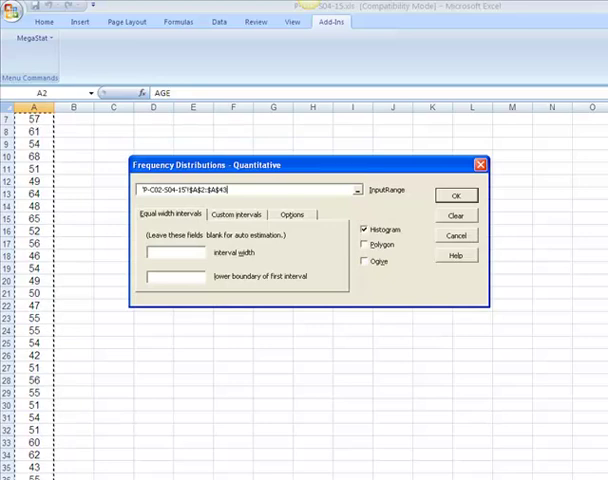
mouse_move(68, 412)
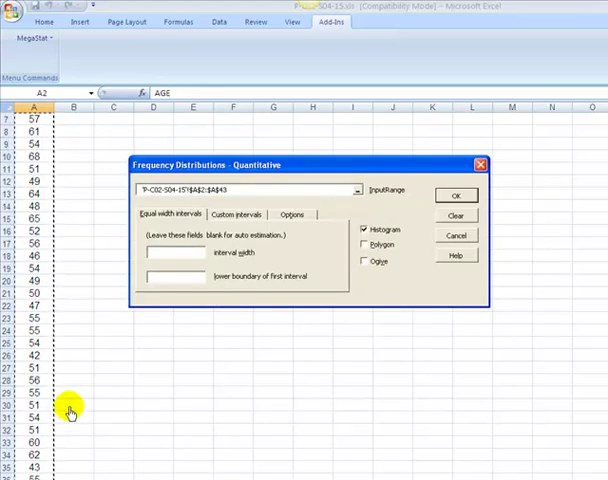
mouse_move(310, 232)
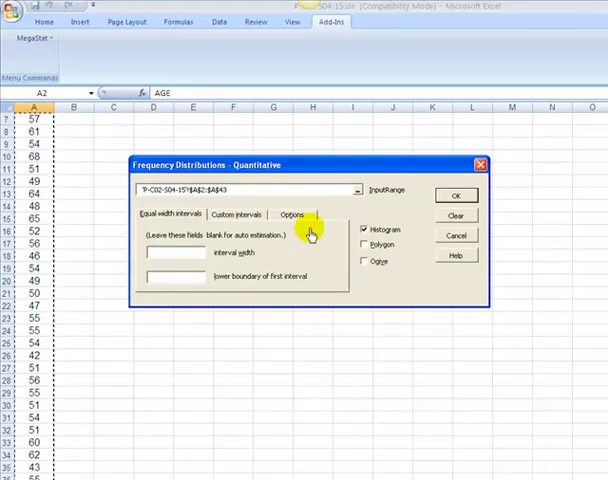
mouse_move(252, 192)
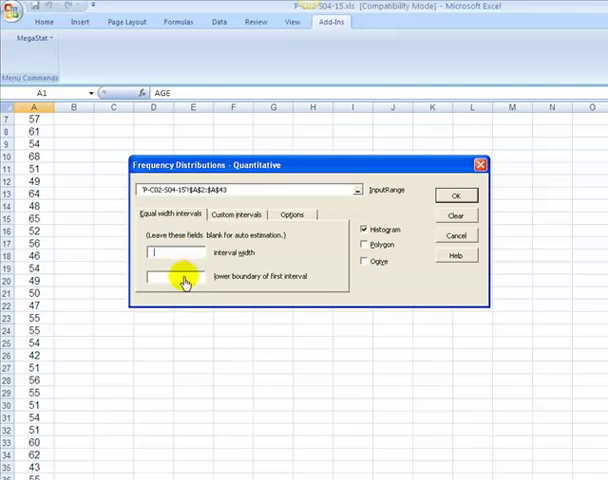
click(172, 276)
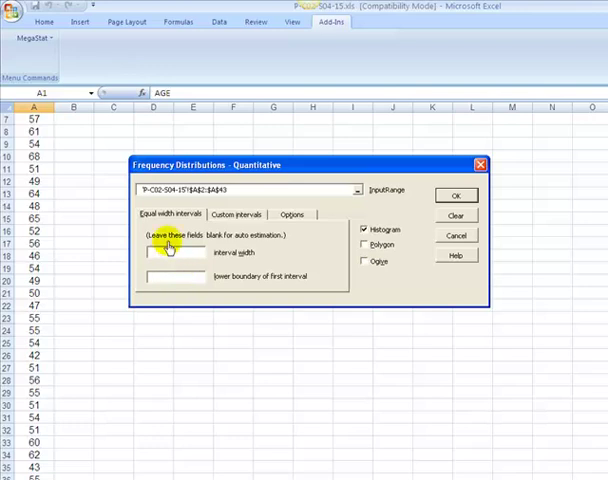
mouse_move(288, 244)
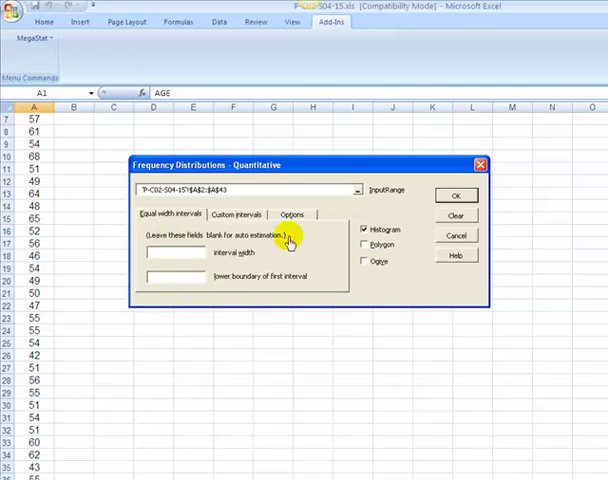
click(180, 276)
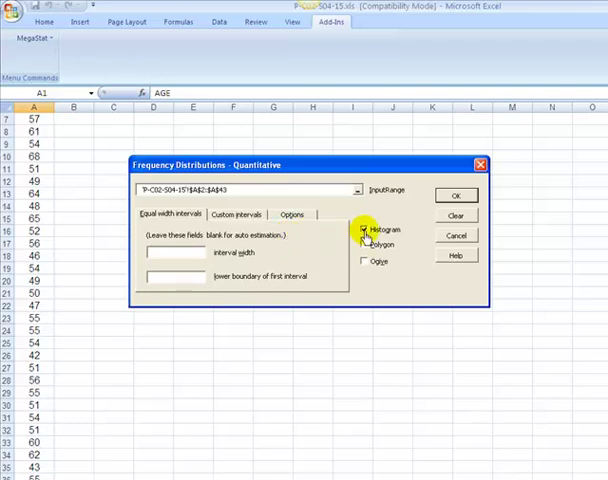
Keep Histogram checked and add Polygon and Ogive to the frequency distribution output.
click(364, 230)
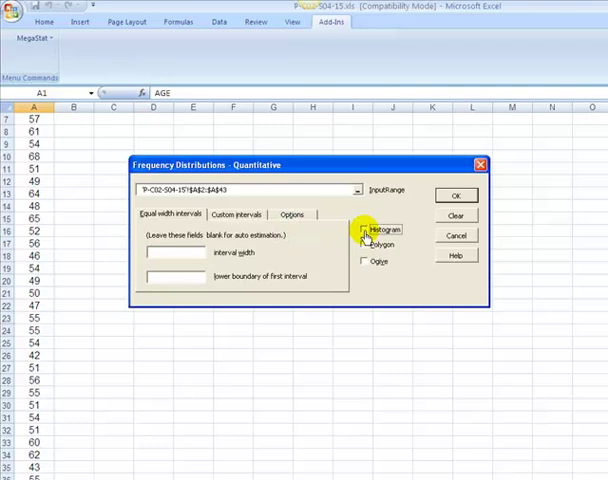
click(364, 228)
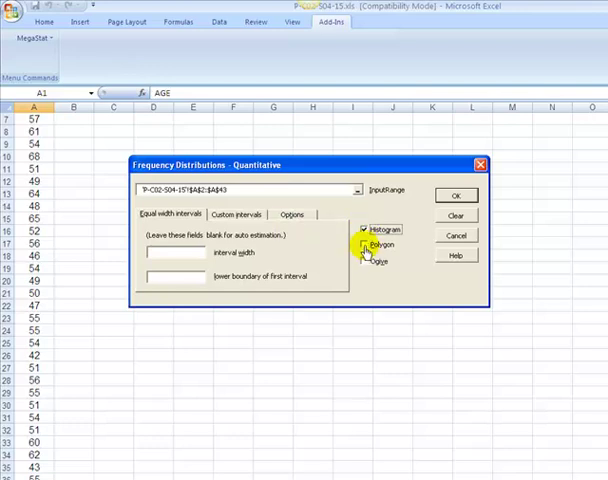
click(364, 244)
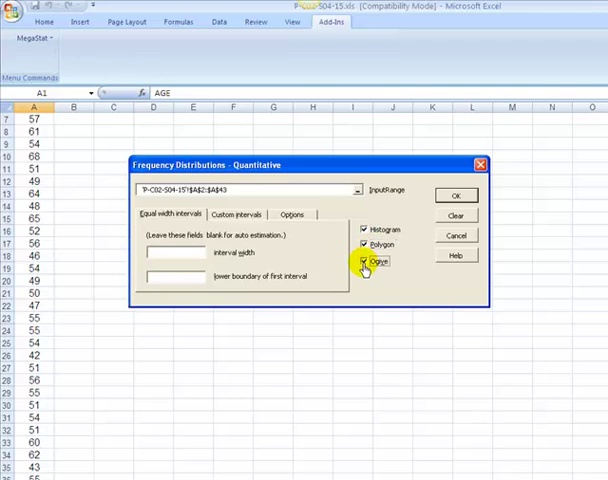
click(364, 262)
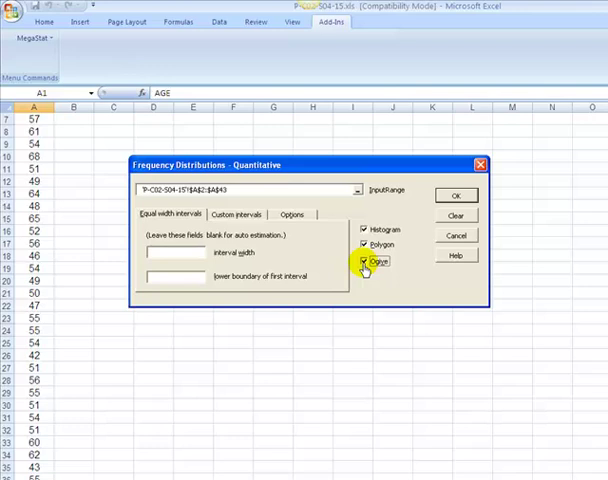
click(364, 260)
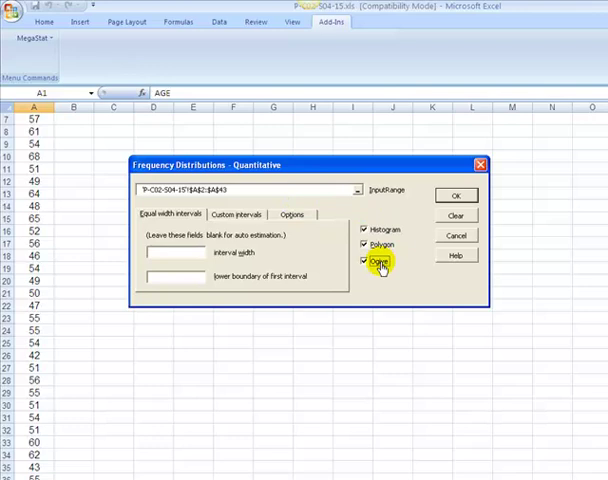
click(364, 260)
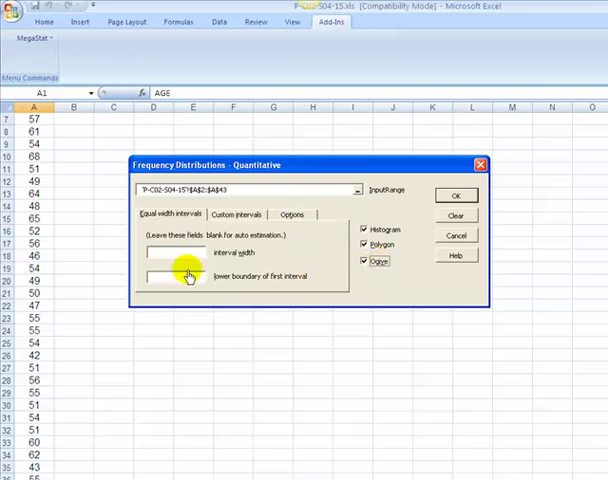
mouse_move(252, 258)
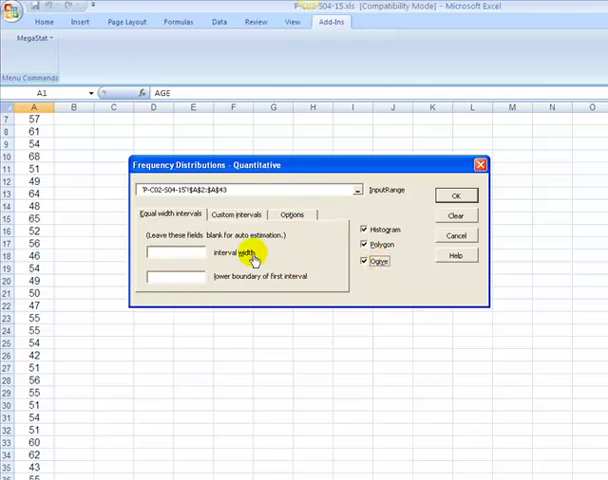
mouse_move(456, 194)
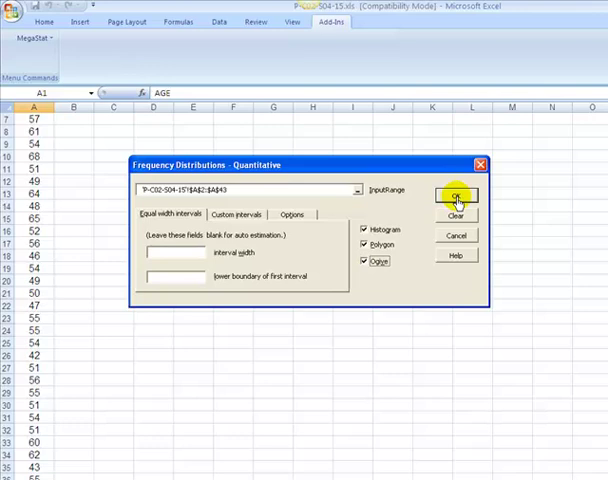
Run the AGE frequency distribution and view the resulting table, histogram and polygon.
click(456, 194)
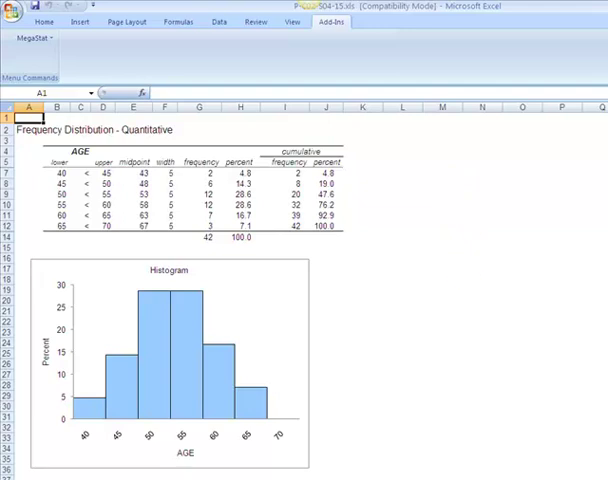
scroll(down, 3)
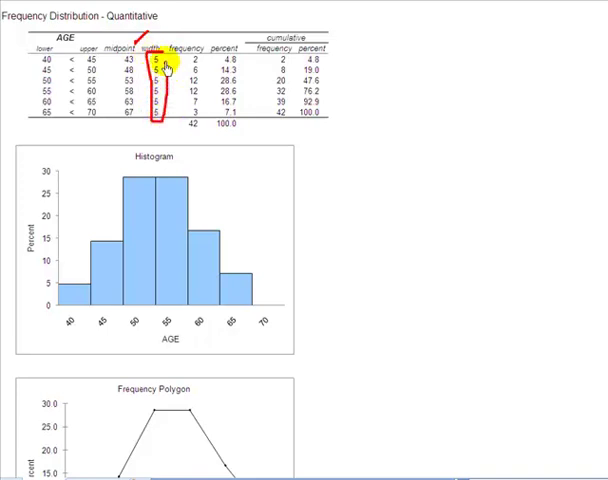
mouse_move(196, 60)
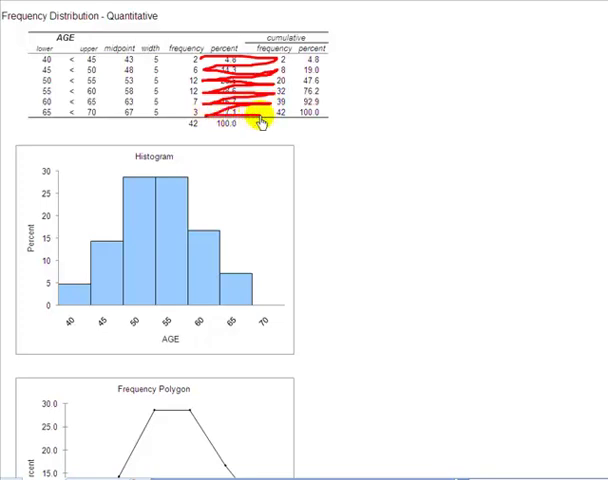
mouse_move(284, 32)
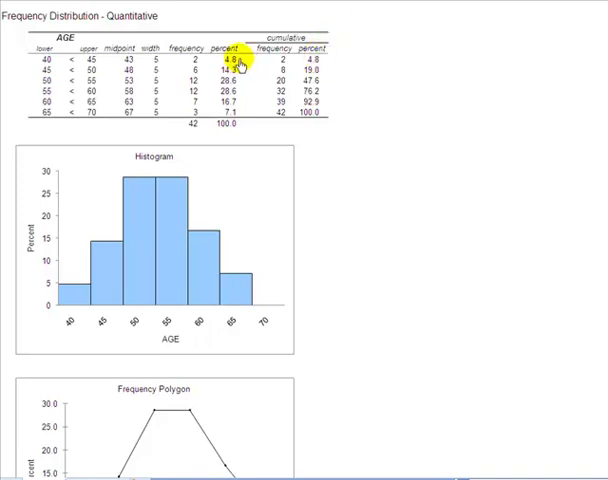
click(232, 58)
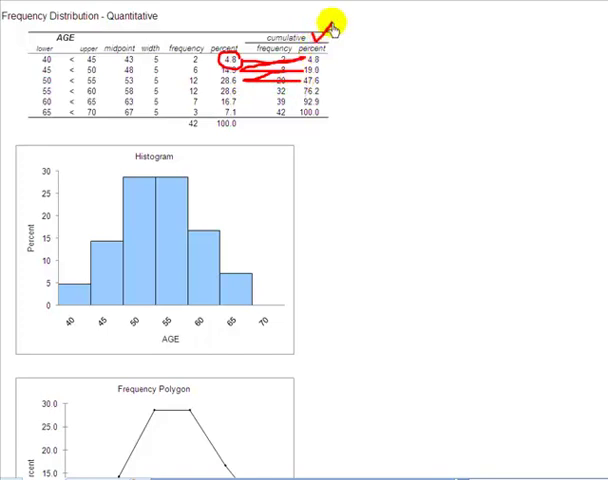
mouse_move(320, 112)
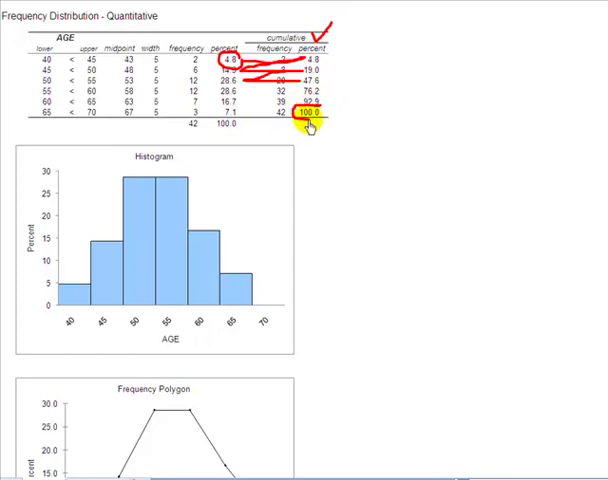
drag(296, 130, 320, 122)
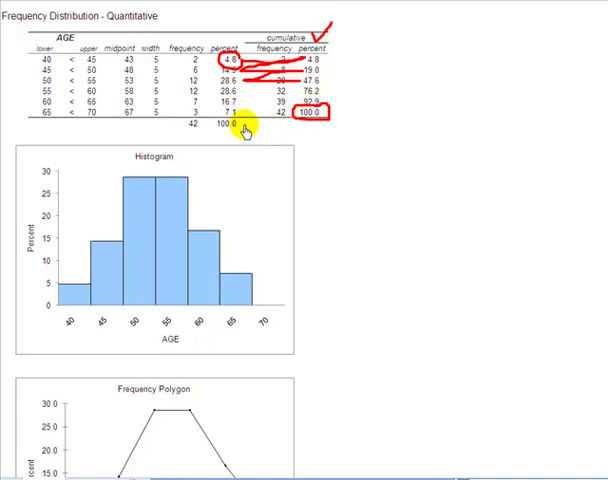
mouse_move(210, 126)
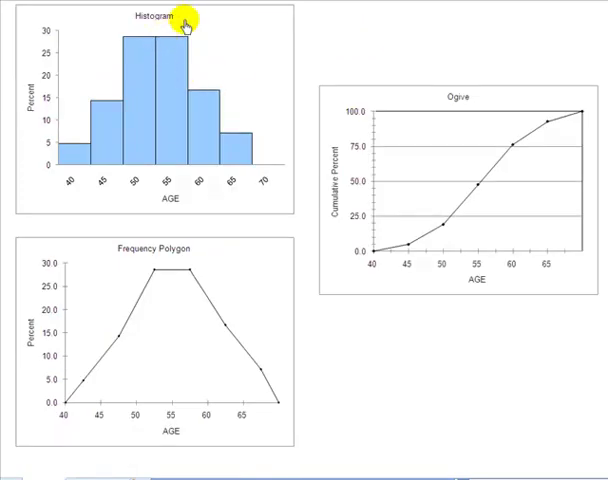
mouse_move(184, 24)
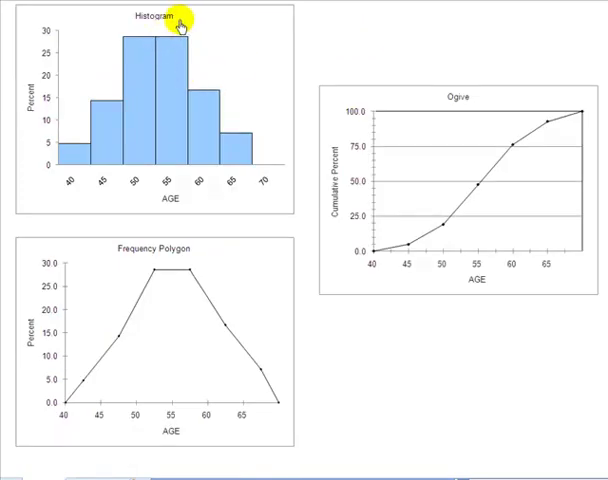
mouse_move(200, 268)
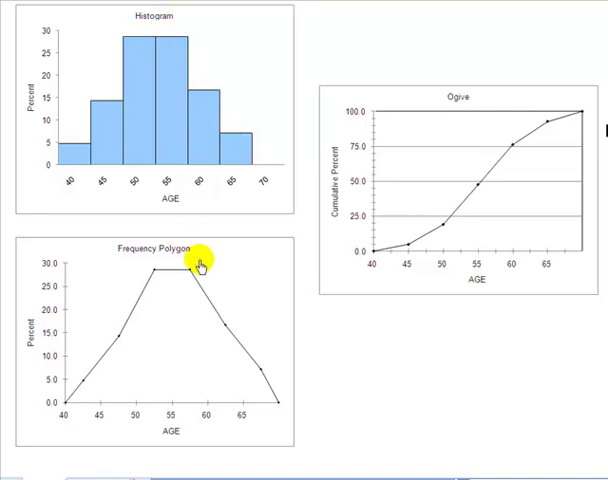
Scroll to the AGE charts and select the histogram and frequency polygon chart areas.
click(396, 104)
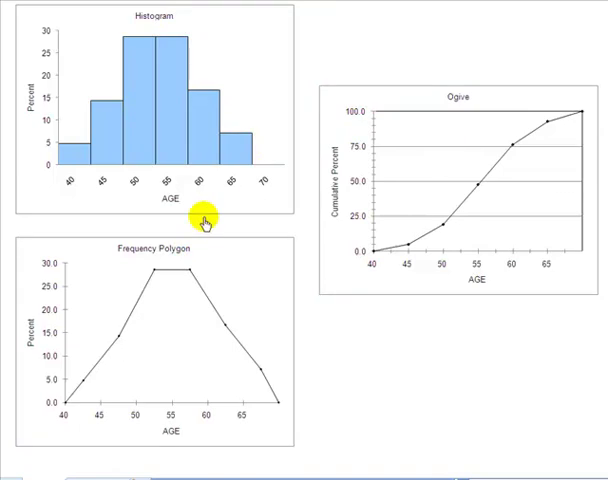
mouse_move(68, 40)
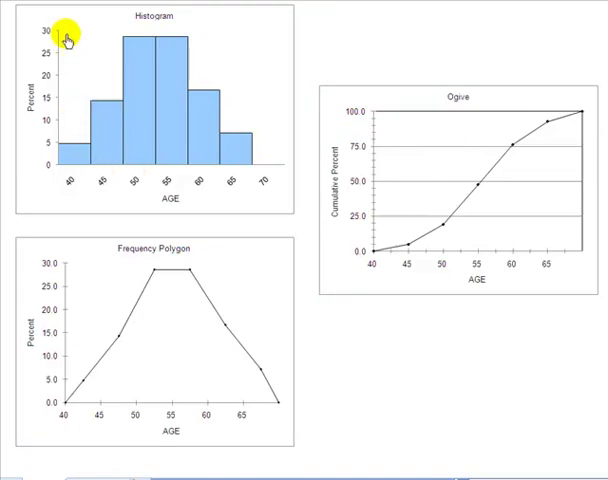
mouse_move(60, 170)
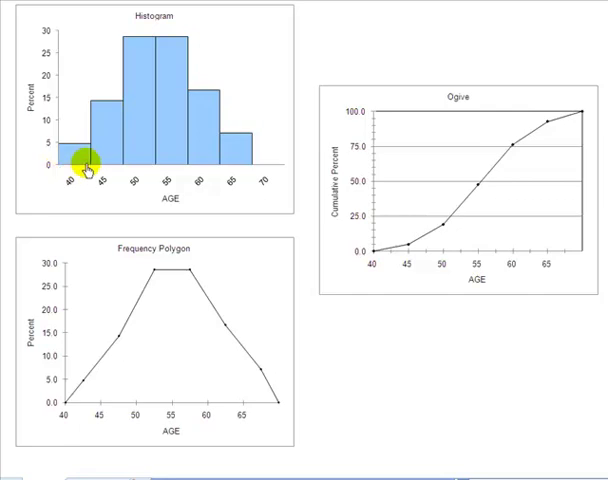
click(90, 170)
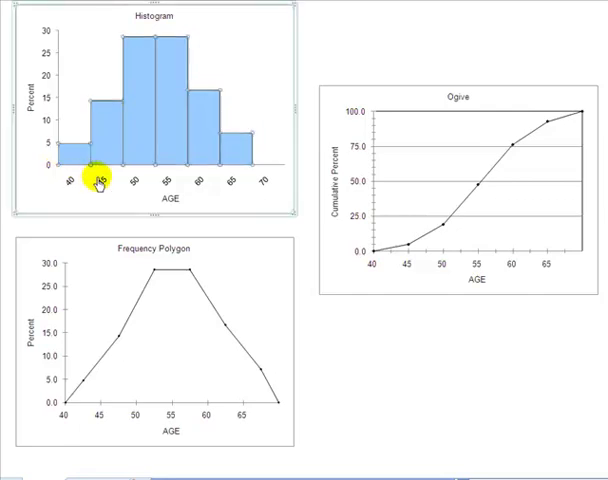
click(84, 416)
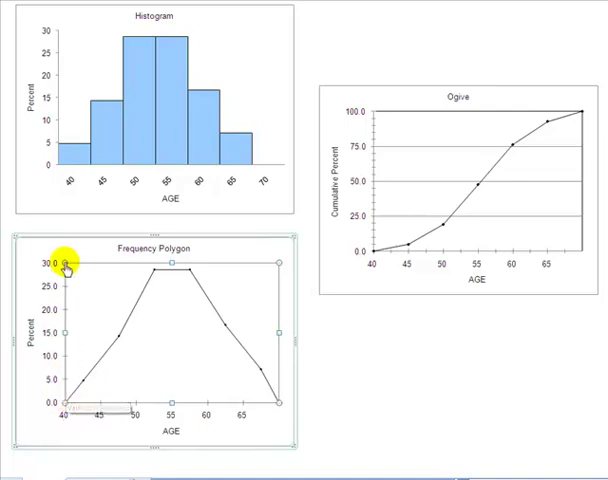
mouse_move(272, 410)
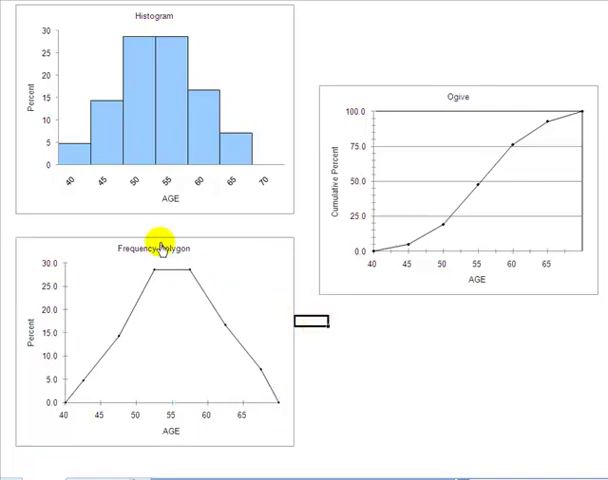
mouse_move(200, 260)
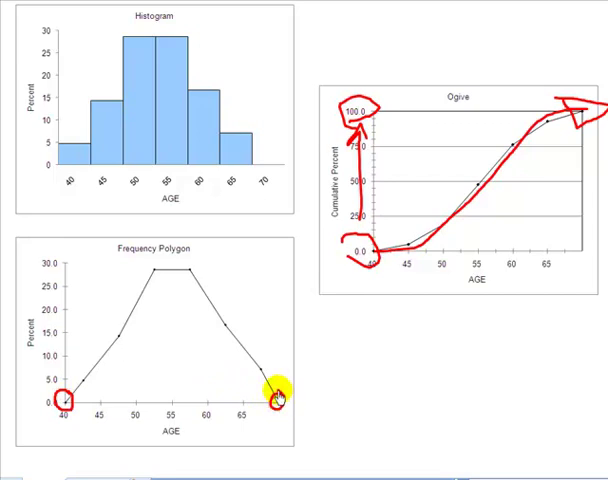
mouse_move(162, 296)
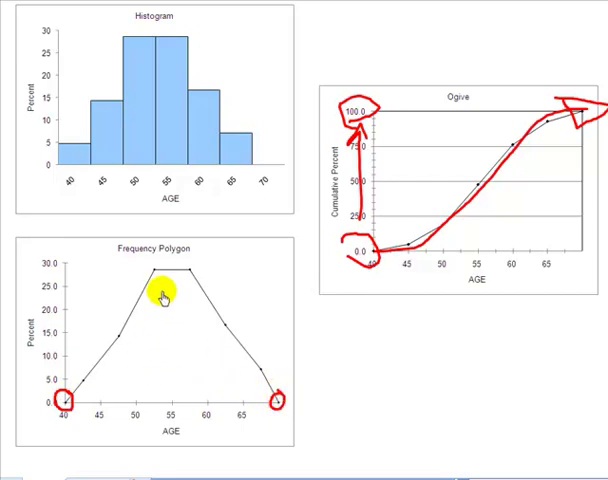